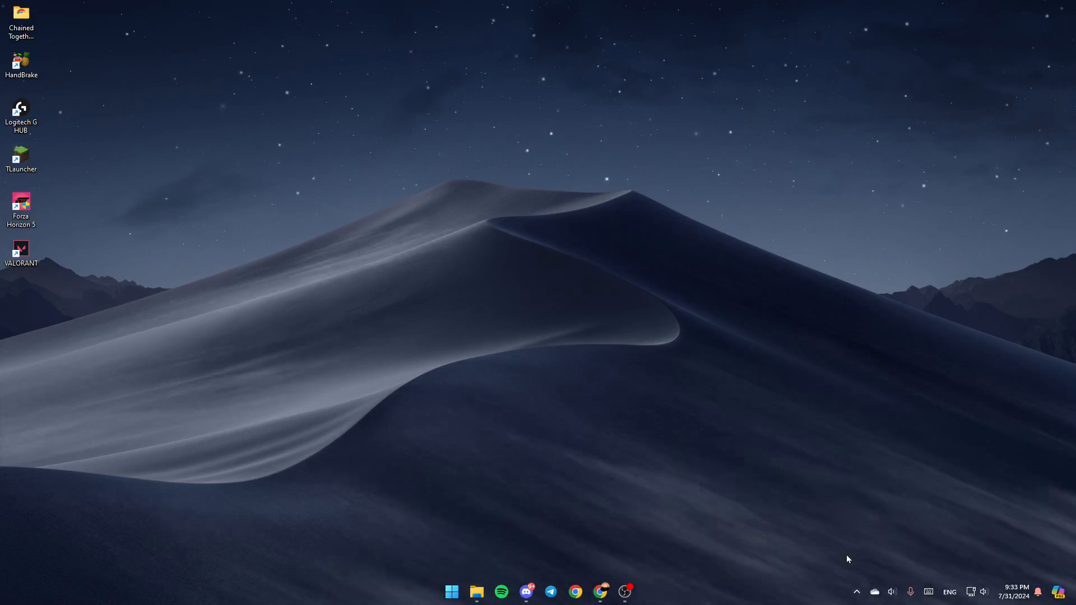
mouse_move(879, 601)
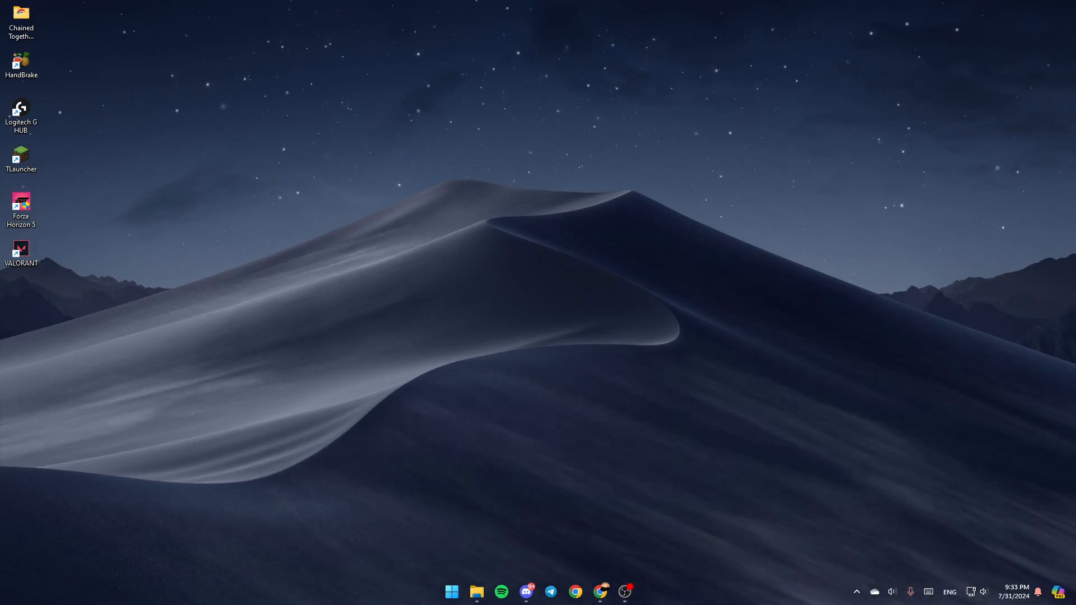
Launch Task Manager from the taskbar's right-click menu
right_click(741, 590)
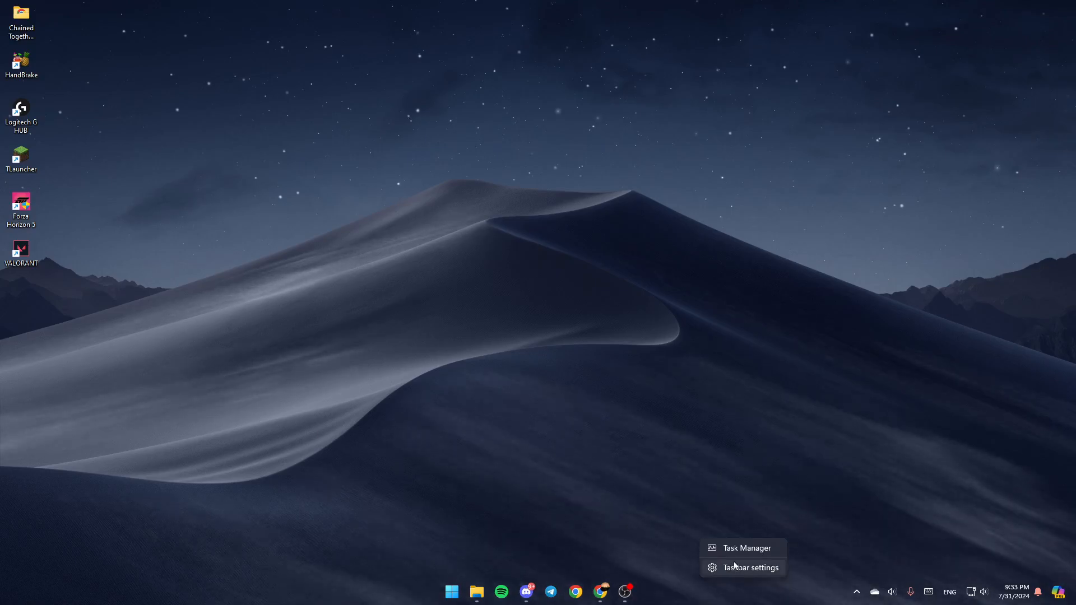
click(813, 464)
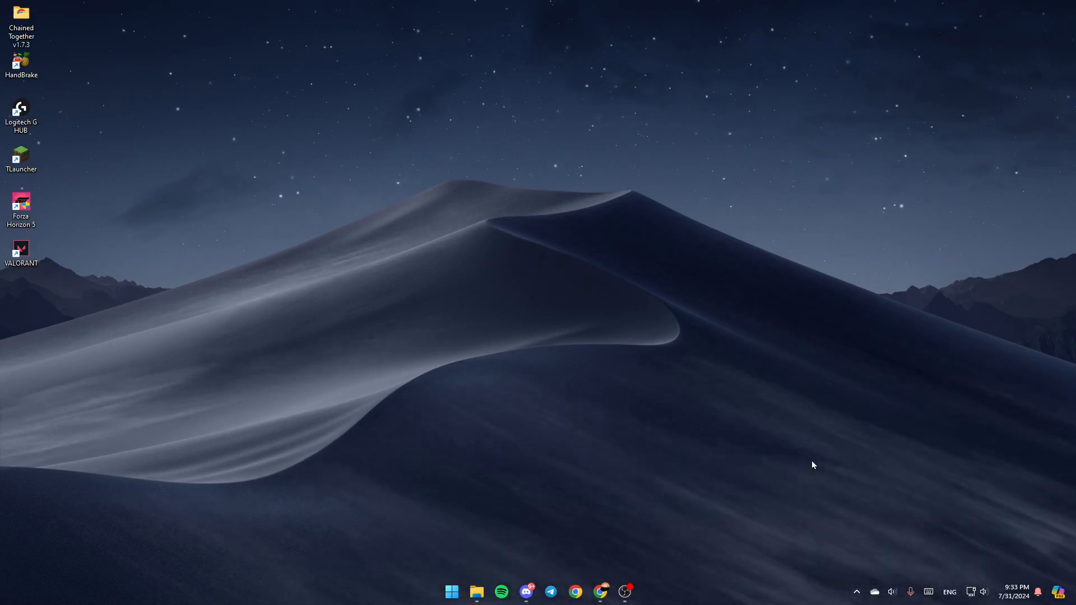
mouse_move(800, 465)
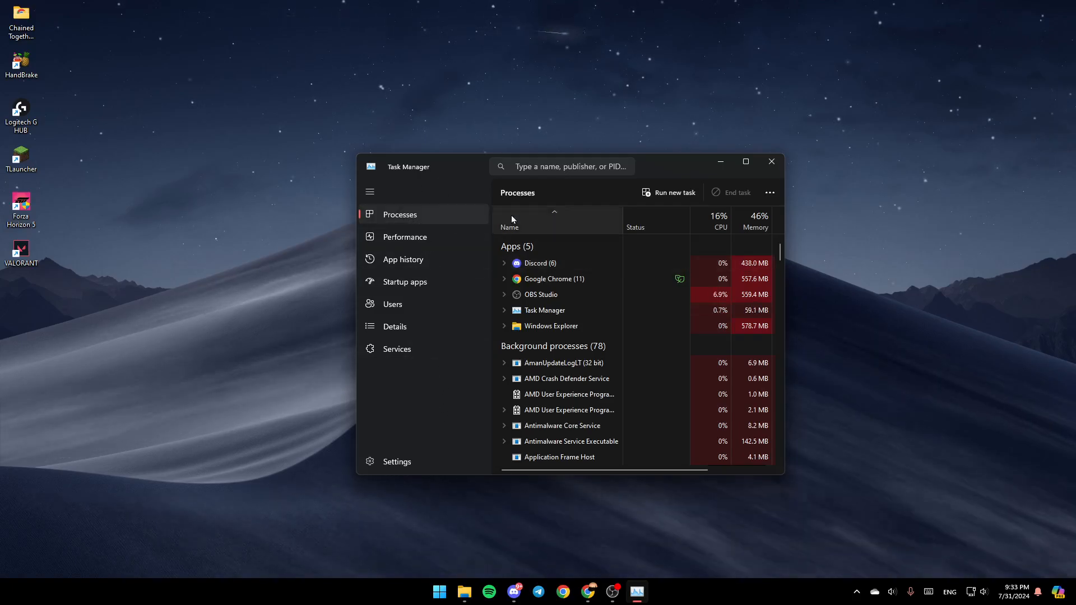
Maximize Task Manager and scroll through the Processes list and back to the top
click(747, 161)
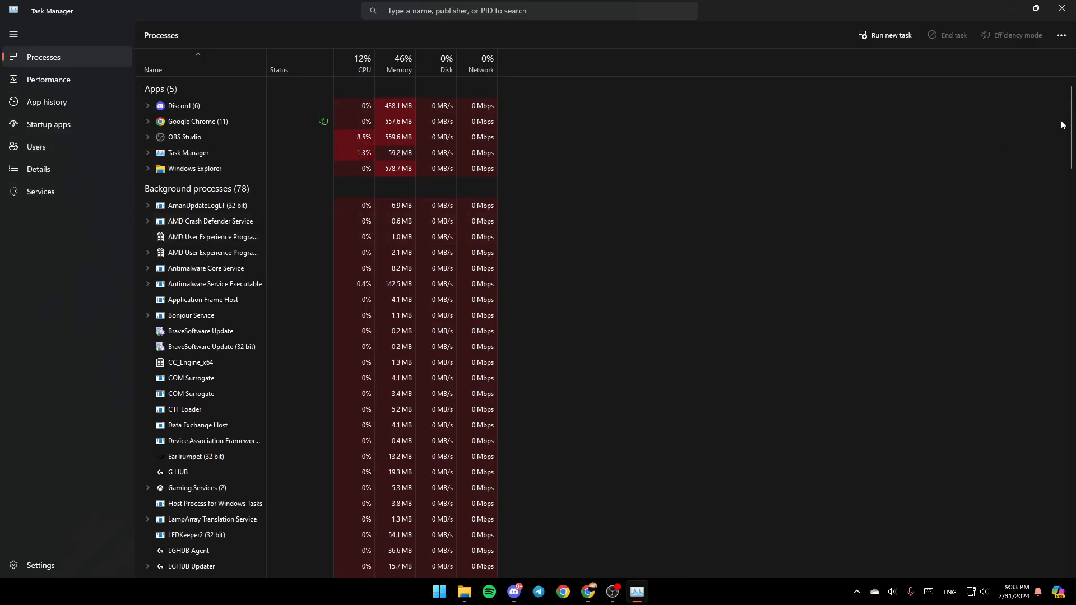
scroll(down, 3)
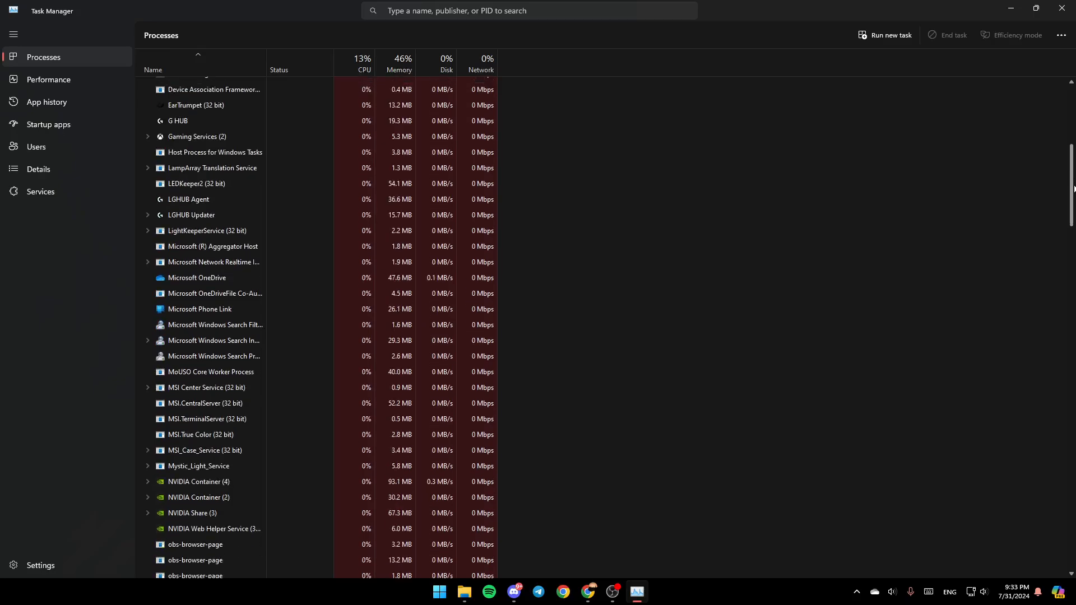
scroll(down, 3)
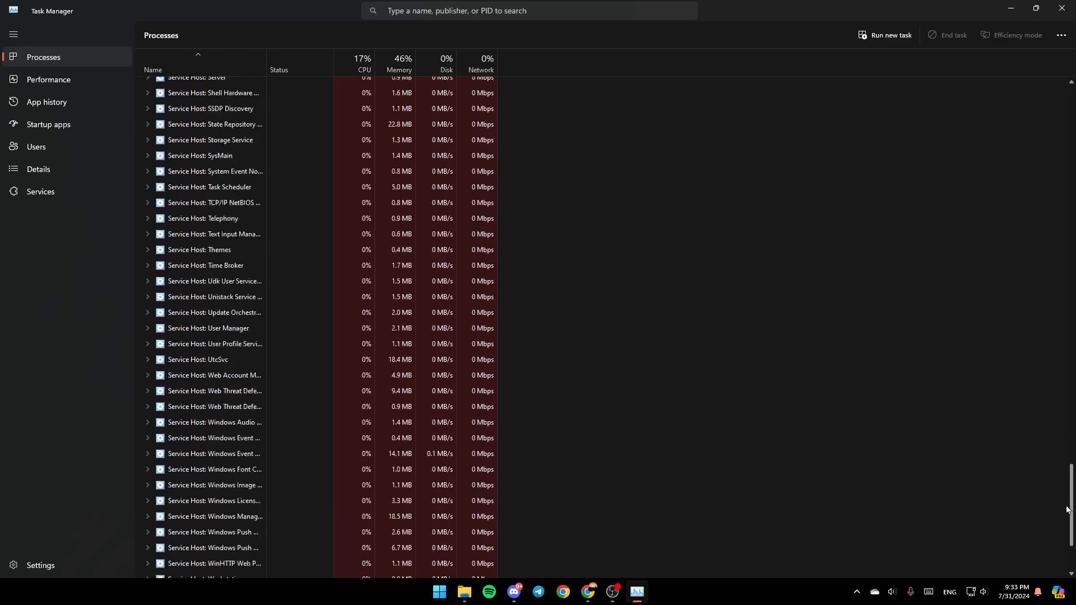
scroll(up, 3)
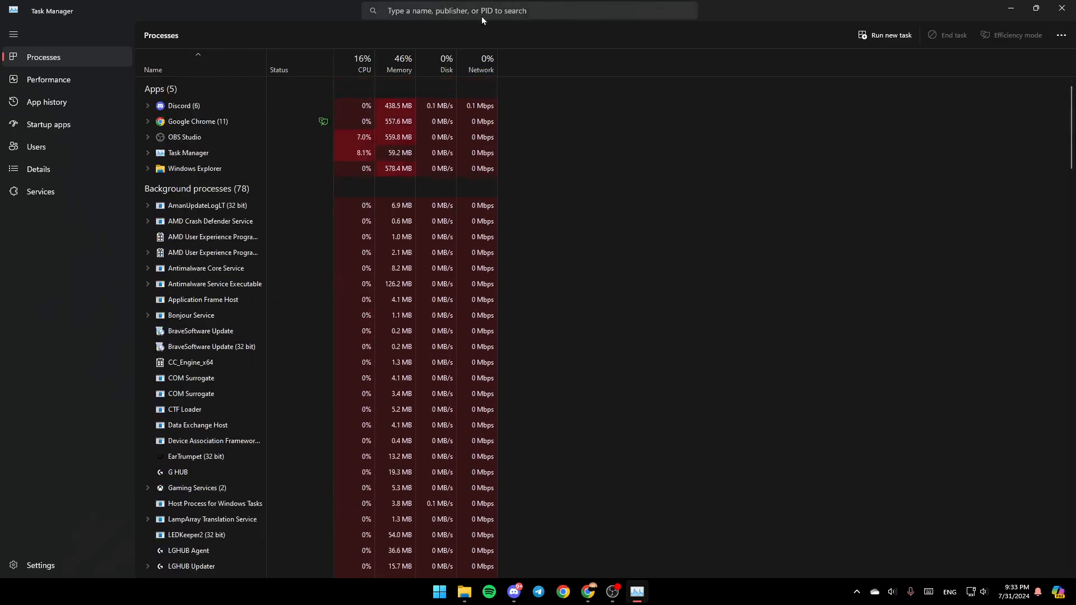
Search 'one' and end the Microsoft OneDrive process
text(on)
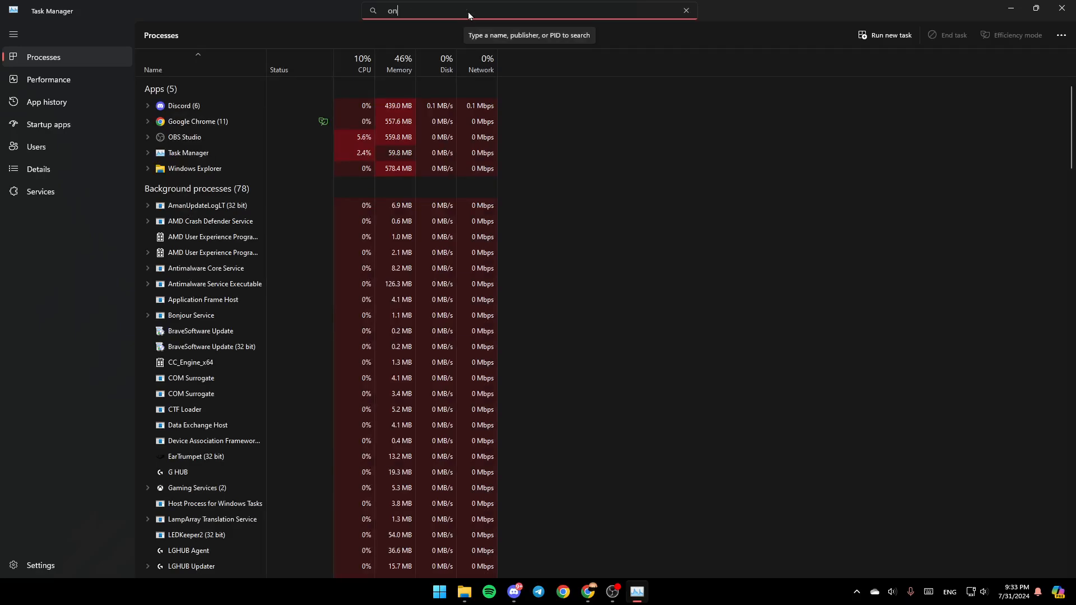
text(e)
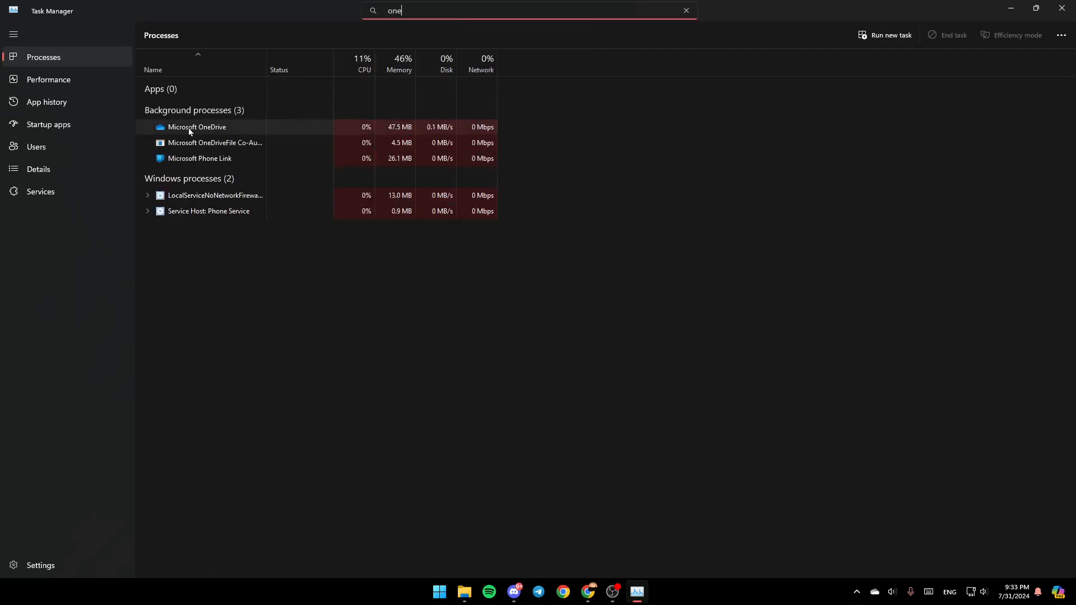
mouse_move(213, 136)
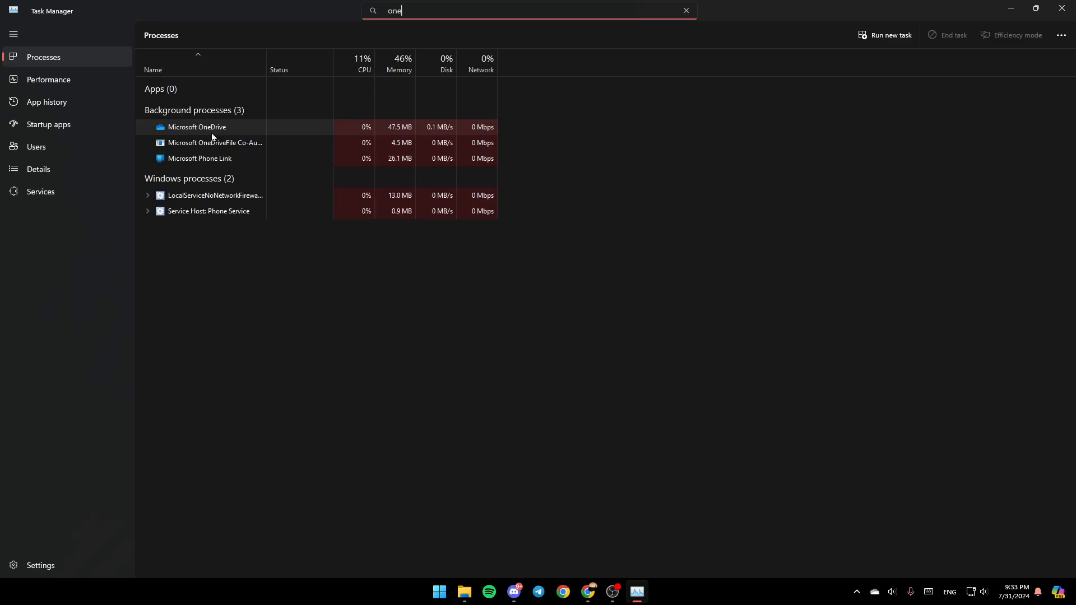
right_click(197, 127)
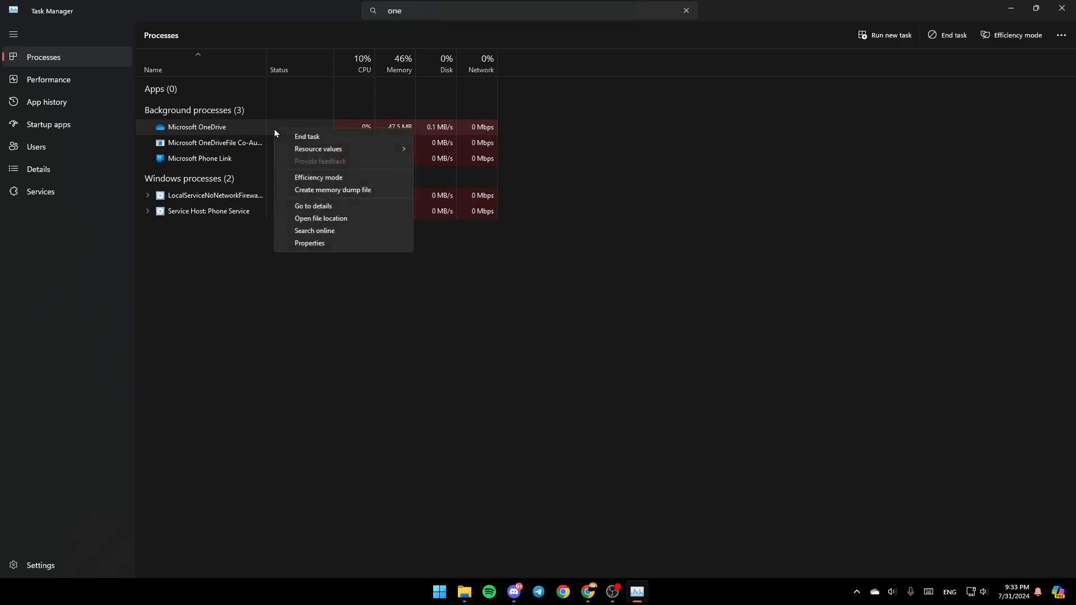
click(307, 136)
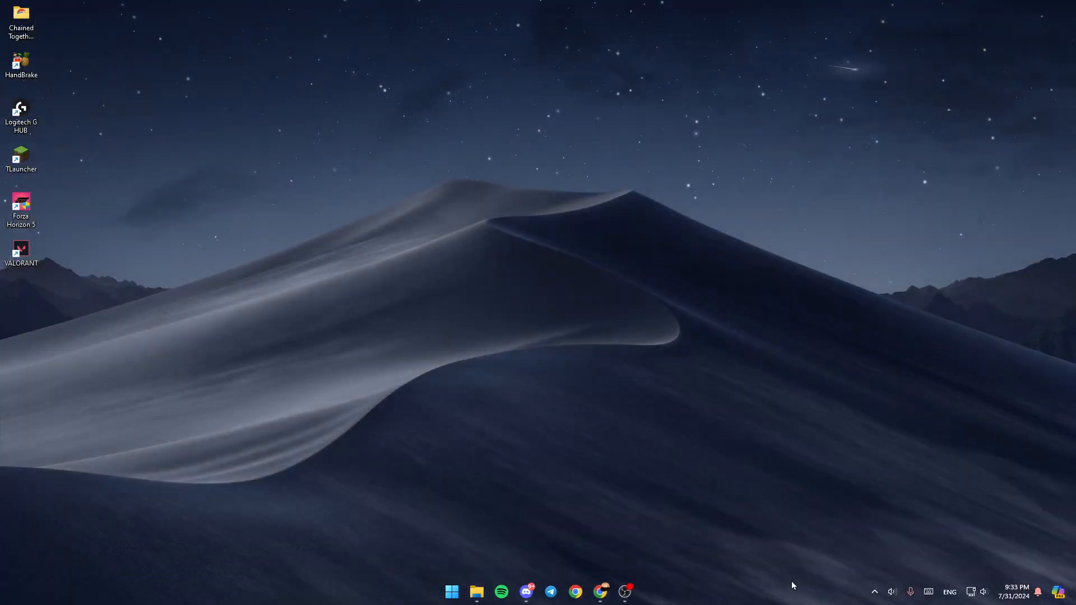
mouse_move(451, 591)
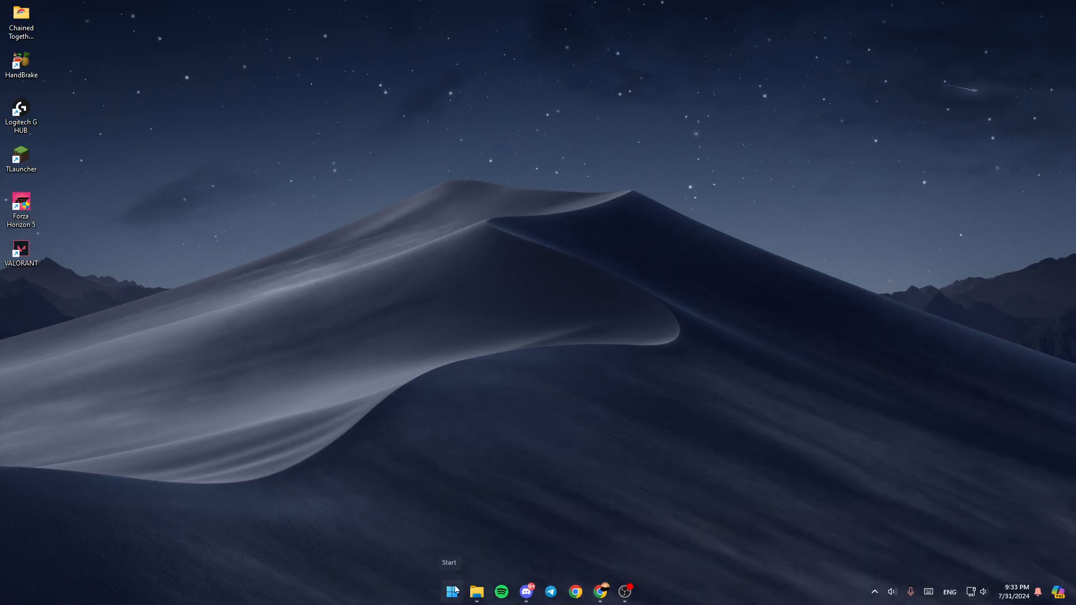
Search 'one' in Start and launch OneDrive, opening its folder in File Explorer
click(452, 590)
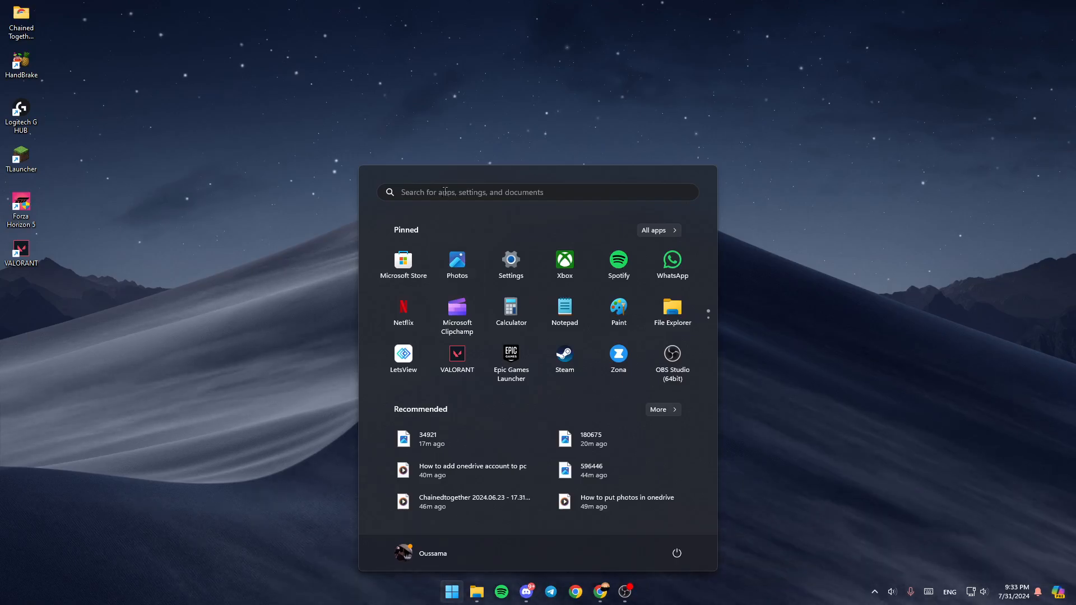
text(one)
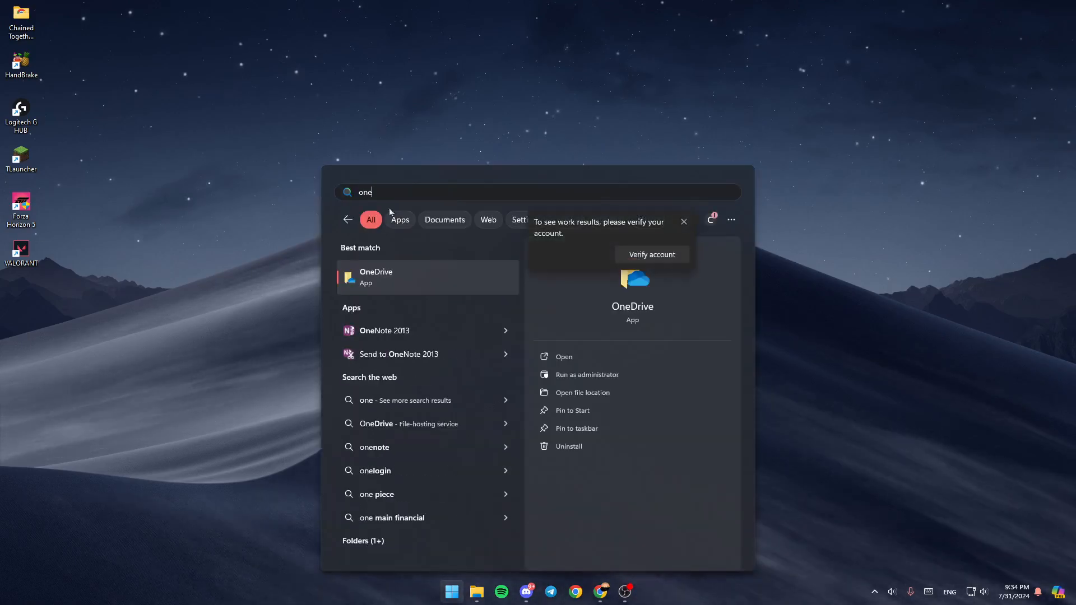
key(Escape)
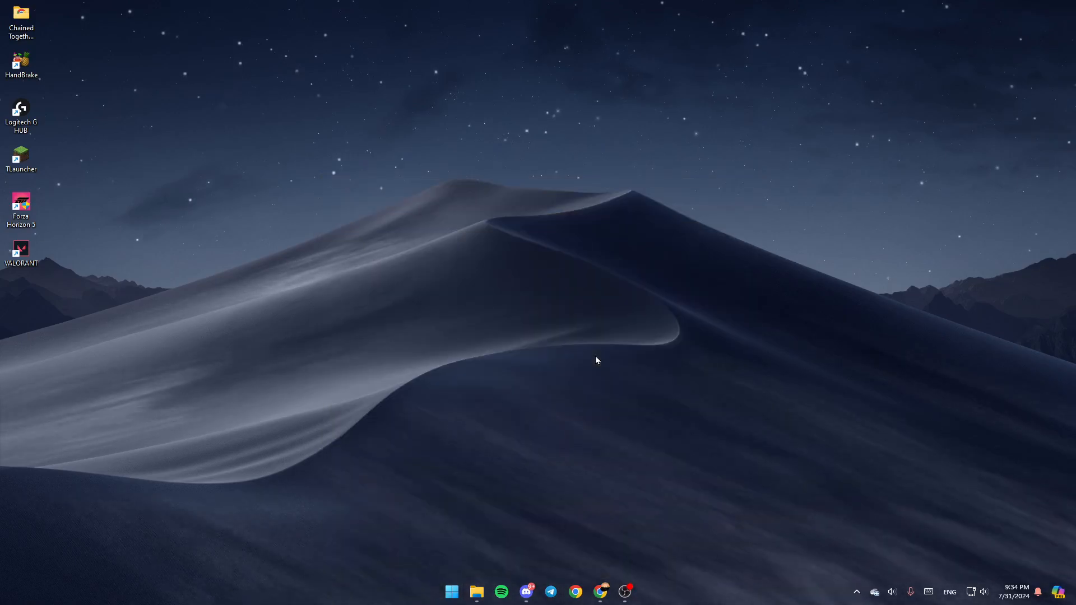
click(475, 591)
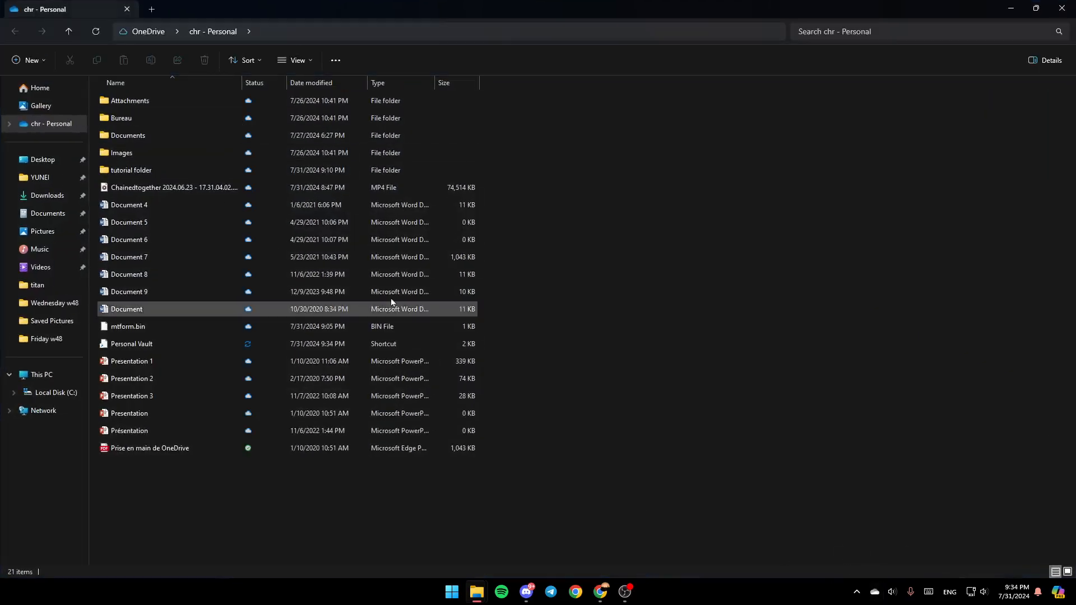
Show the personal OneDrive folder's context menu with its View online and Settings options
click(778, 257)
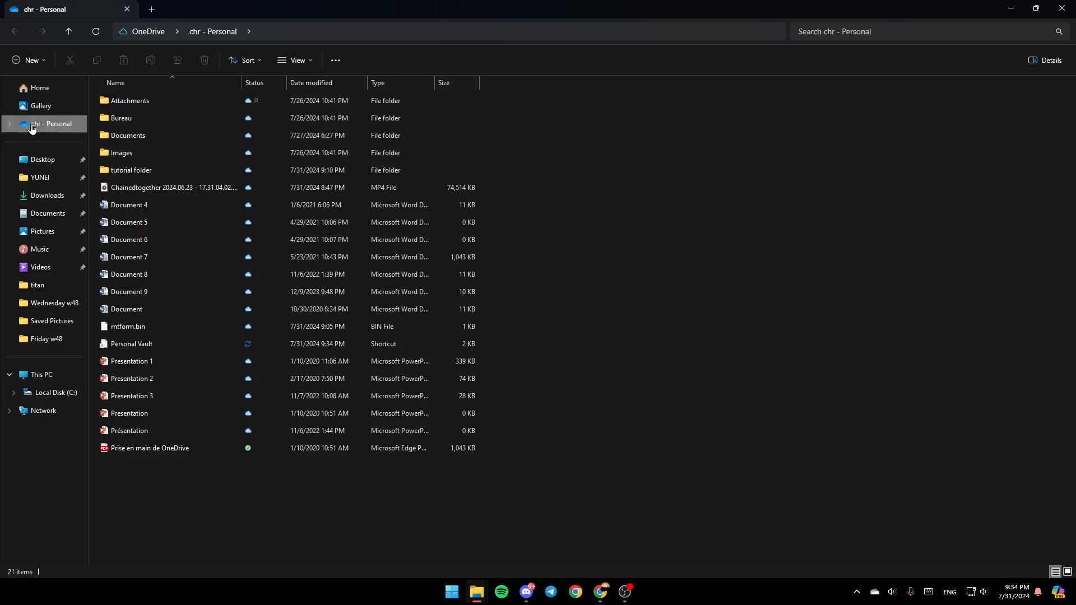
right_click(52, 123)
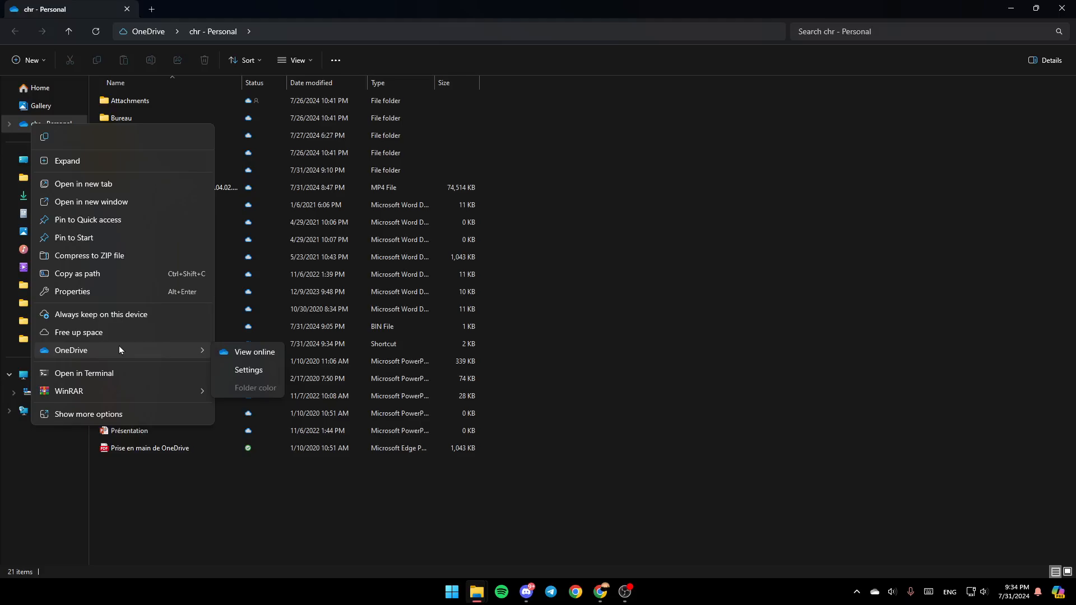
mouse_move(254, 351)
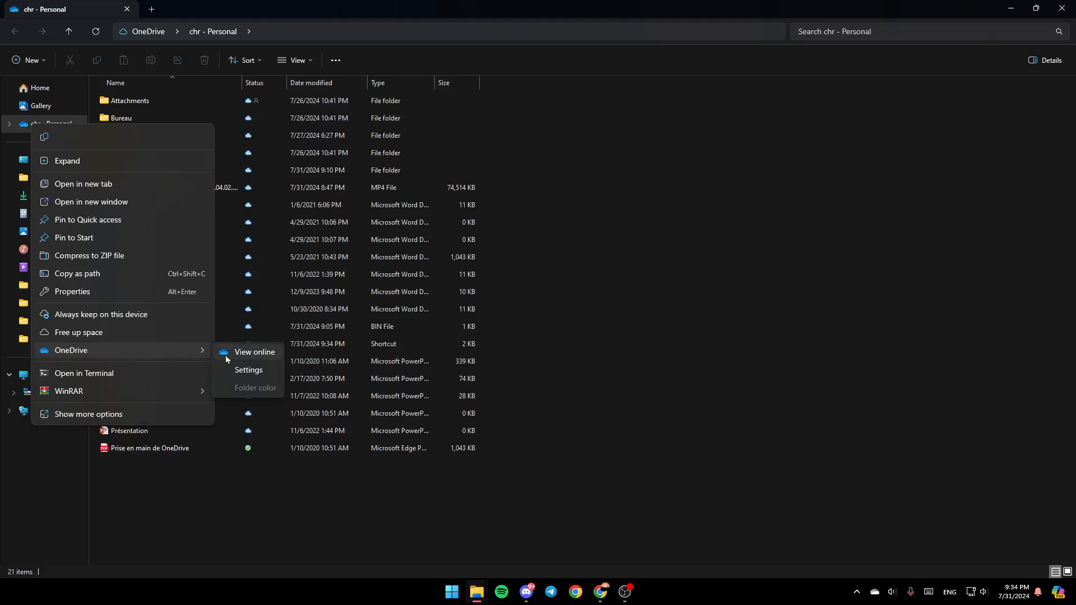
mouse_move(249, 384)
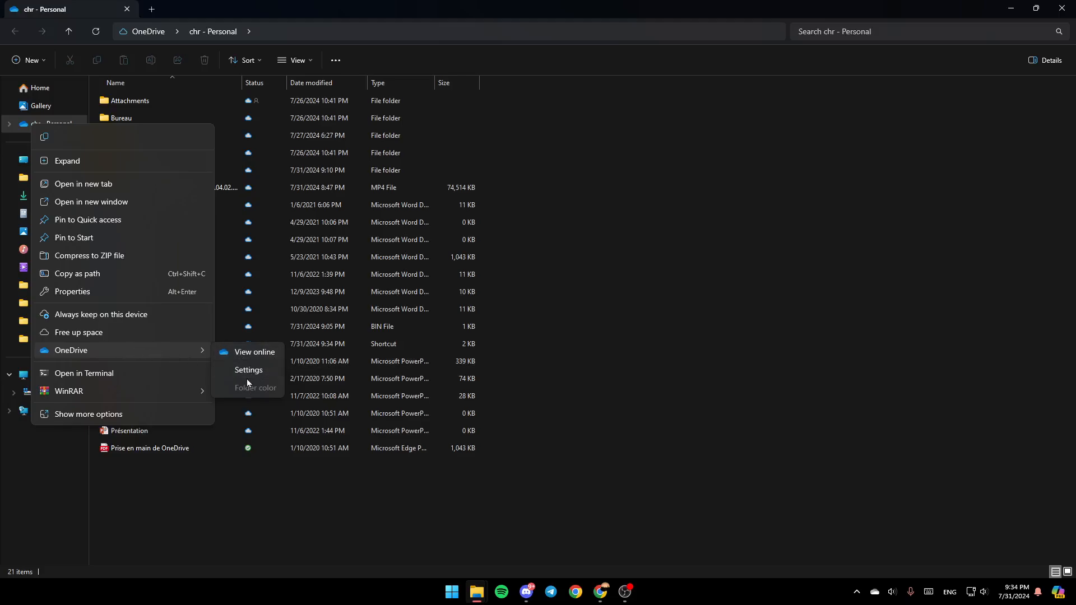
mouse_move(250, 394)
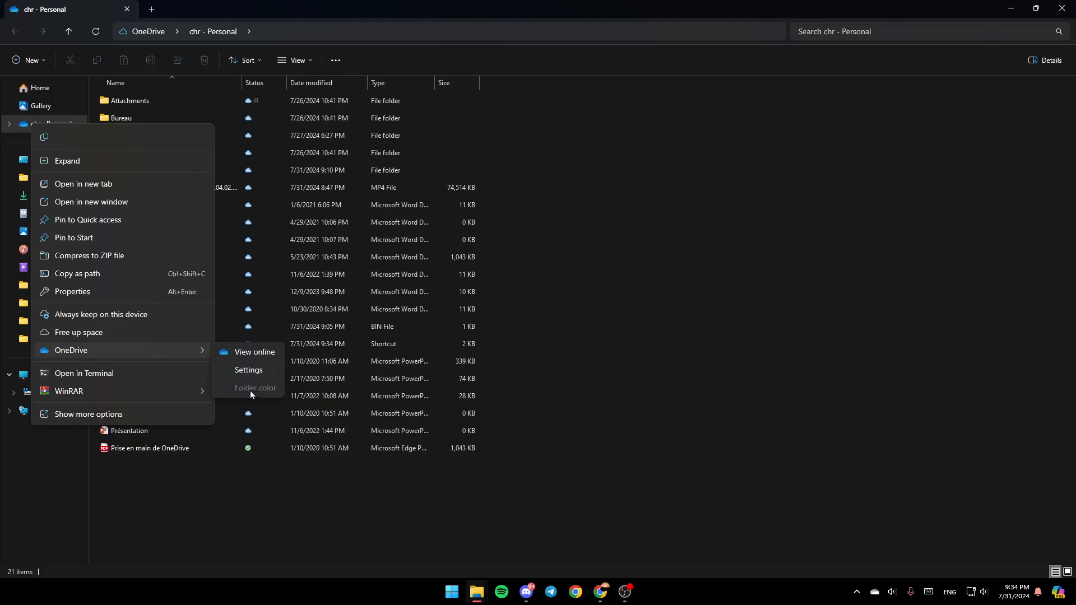
Open OneDrive Settings on the Account page
click(248, 370)
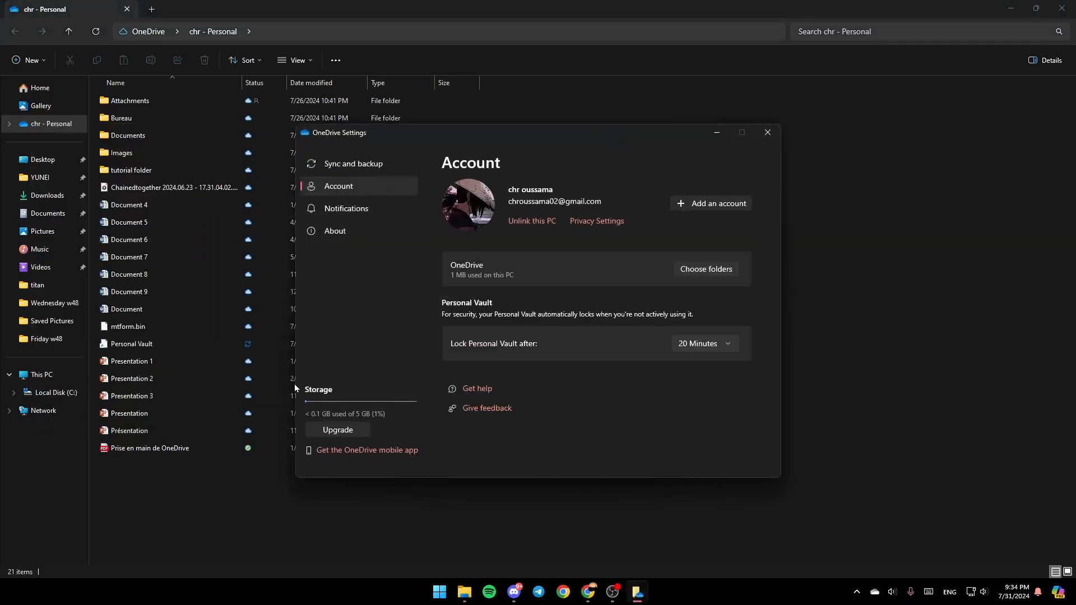
mouse_move(346, 188)
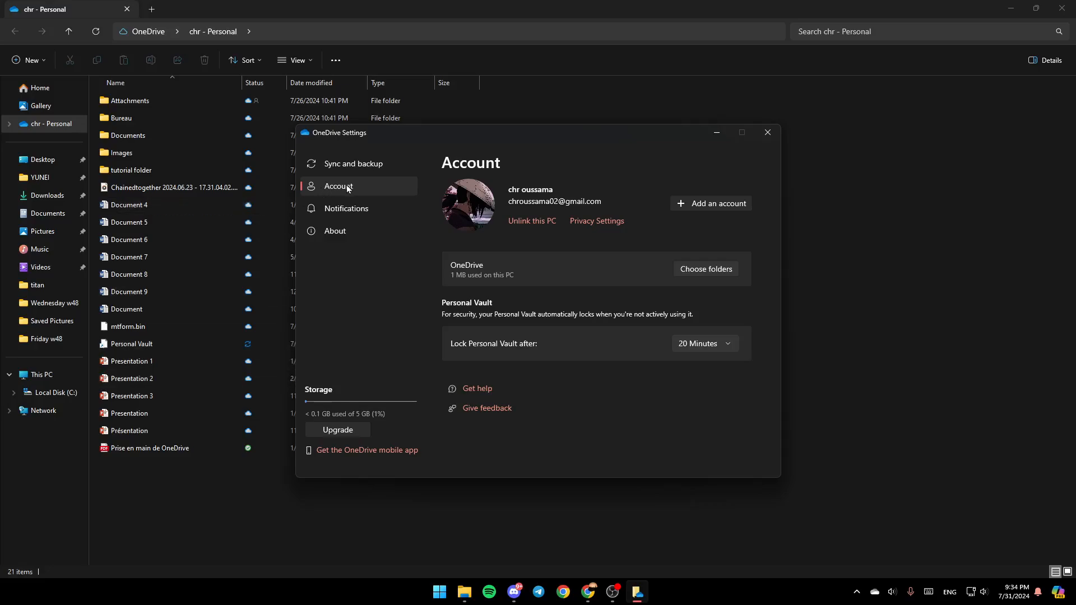
mouse_move(346, 209)
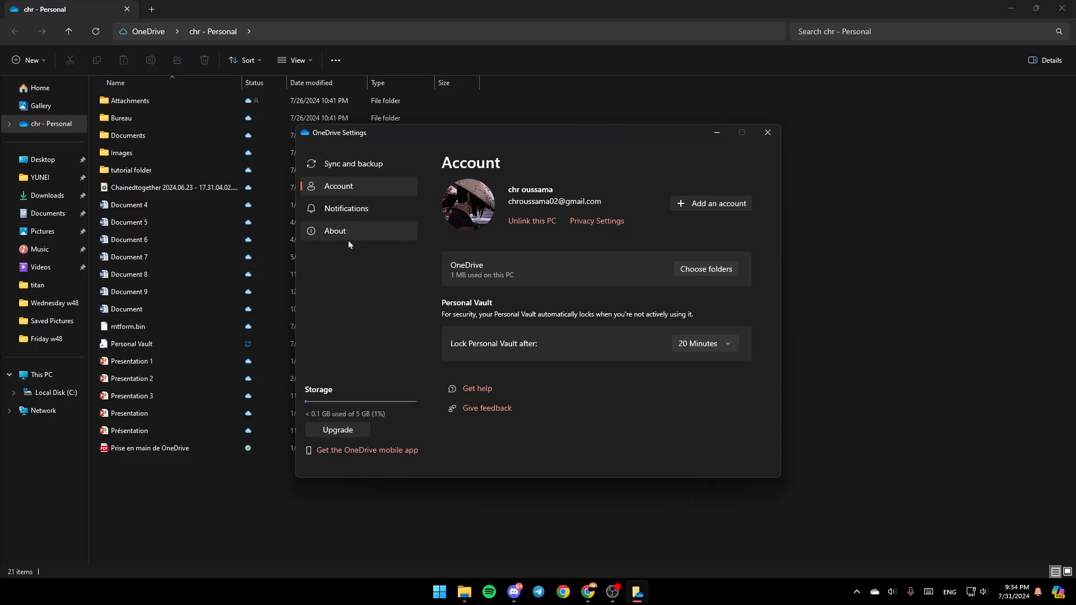
mouse_move(530, 165)
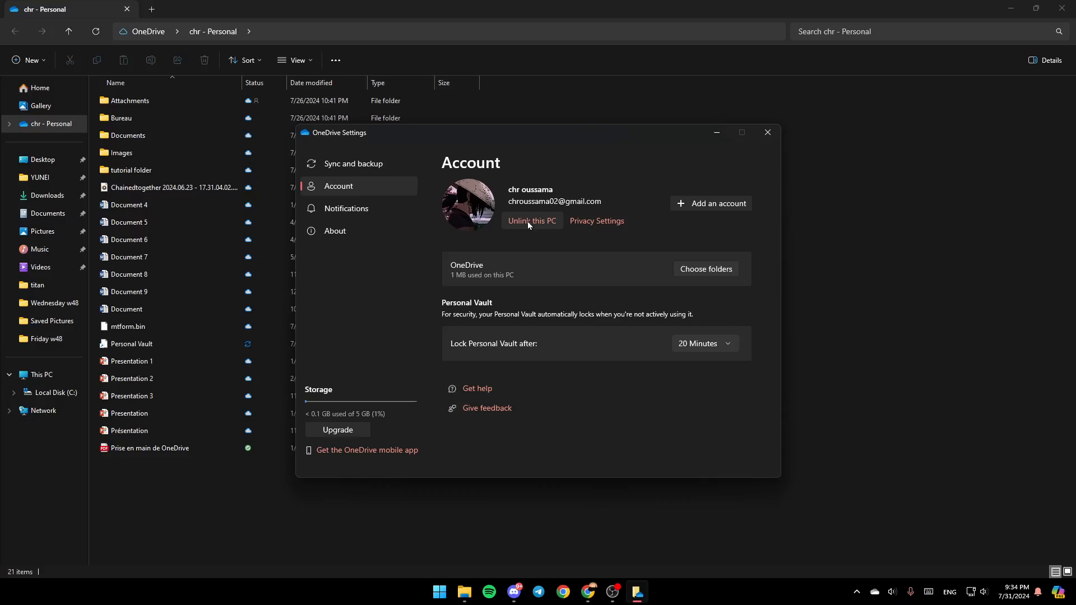
mouse_move(329, 177)
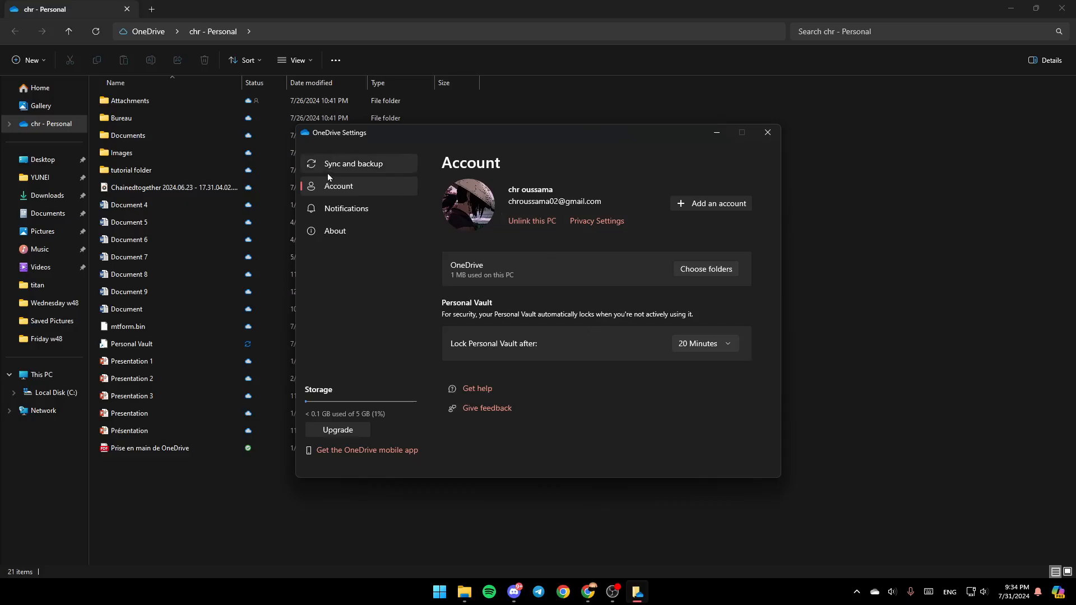
Show the Sync and backup page and close Manage backup without changes
click(353, 163)
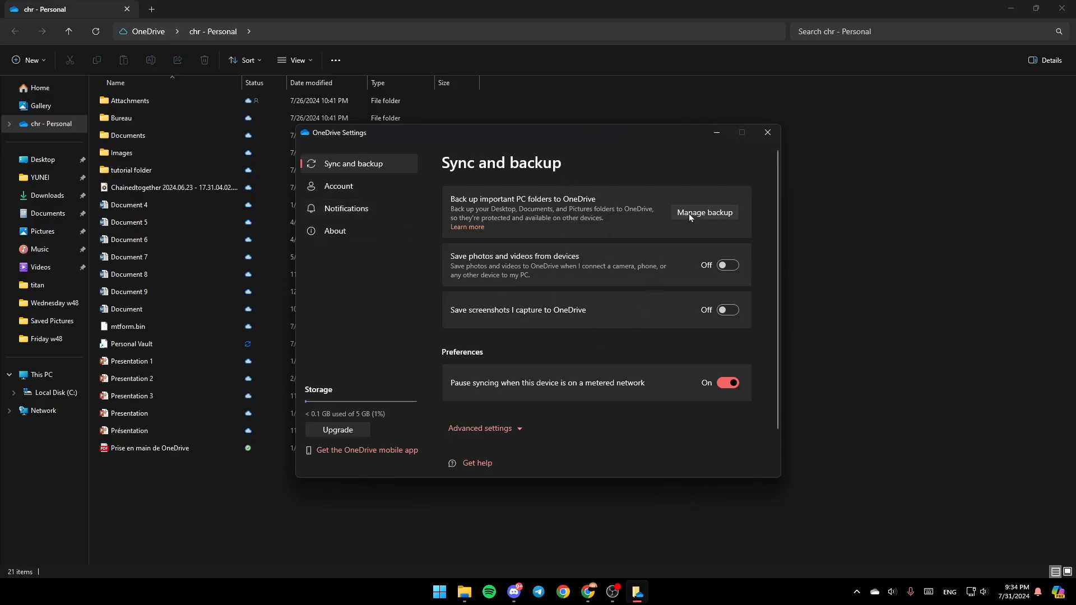
click(703, 213)
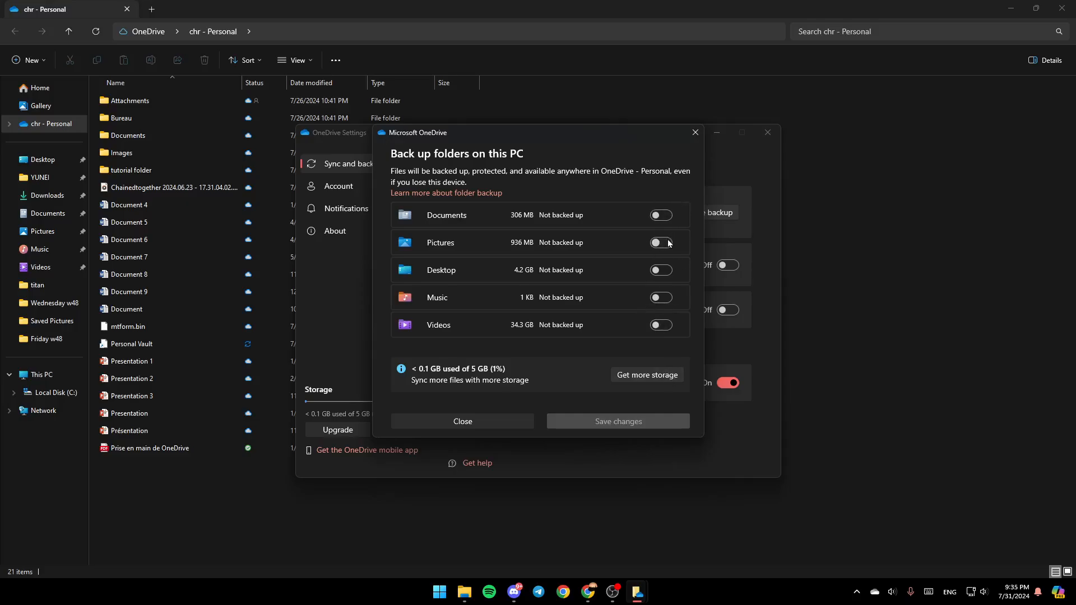
click(462, 421)
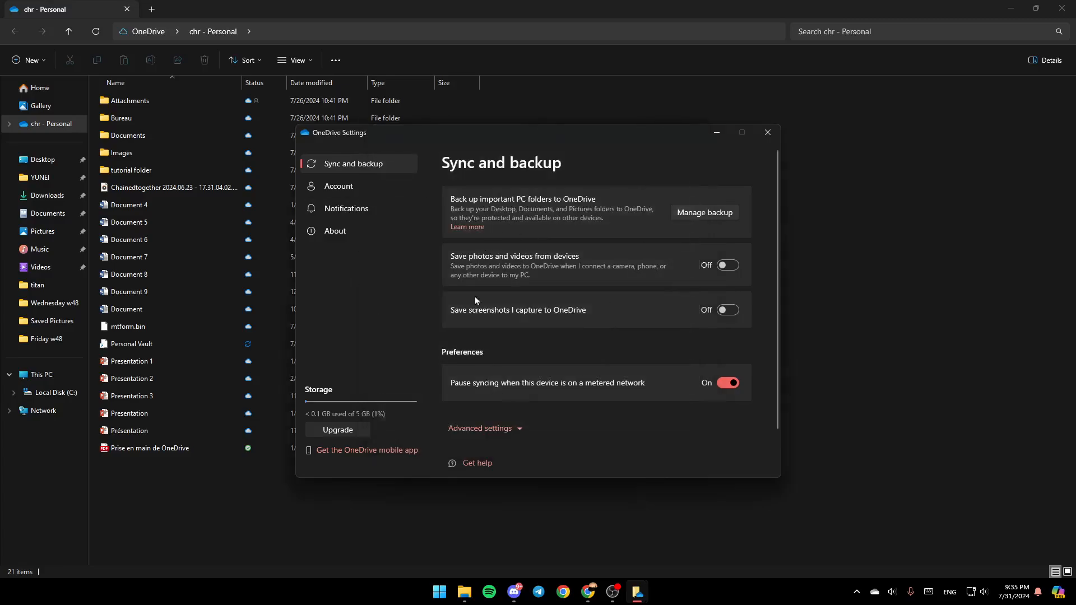
mouse_move(586, 315)
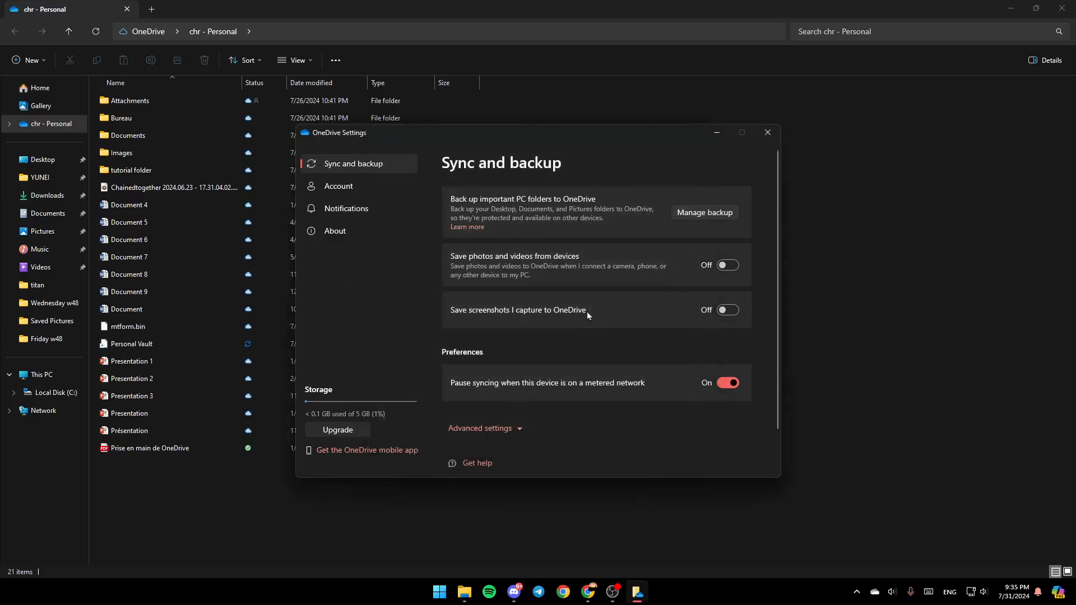